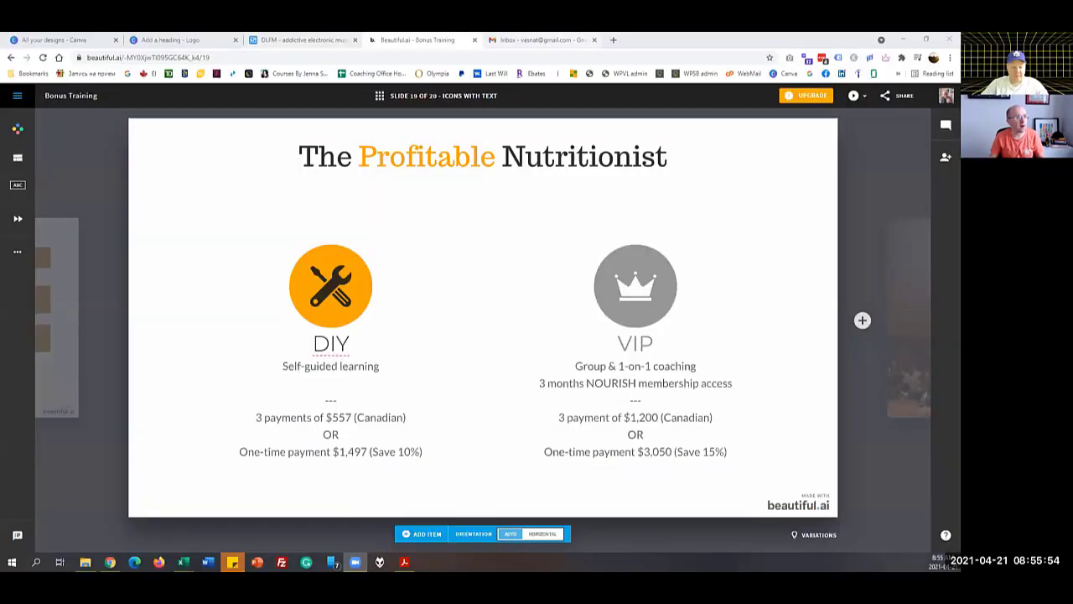
Switch from the Beautiful.ai pricing slide to the Canva home page tab.
{"action": "left_click", "coordinate": [541, 39]}
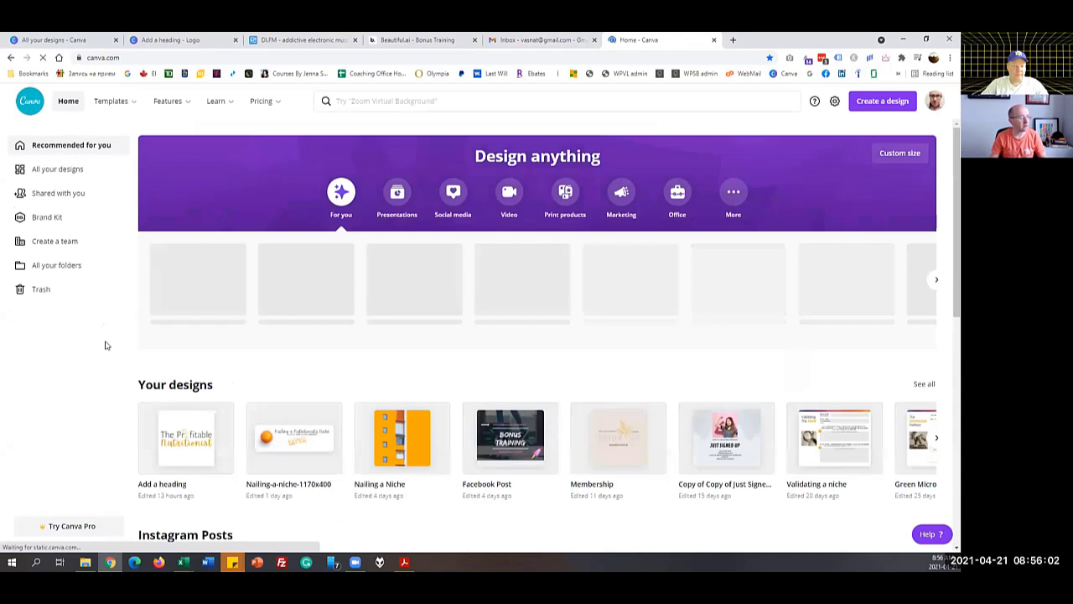
Scroll the Nailing a Niche post to page 9 and select the Profitable Nutritionist logo banner.
{"action": "scroll", "scroll_direction": "down", "scroll_amount": 3}
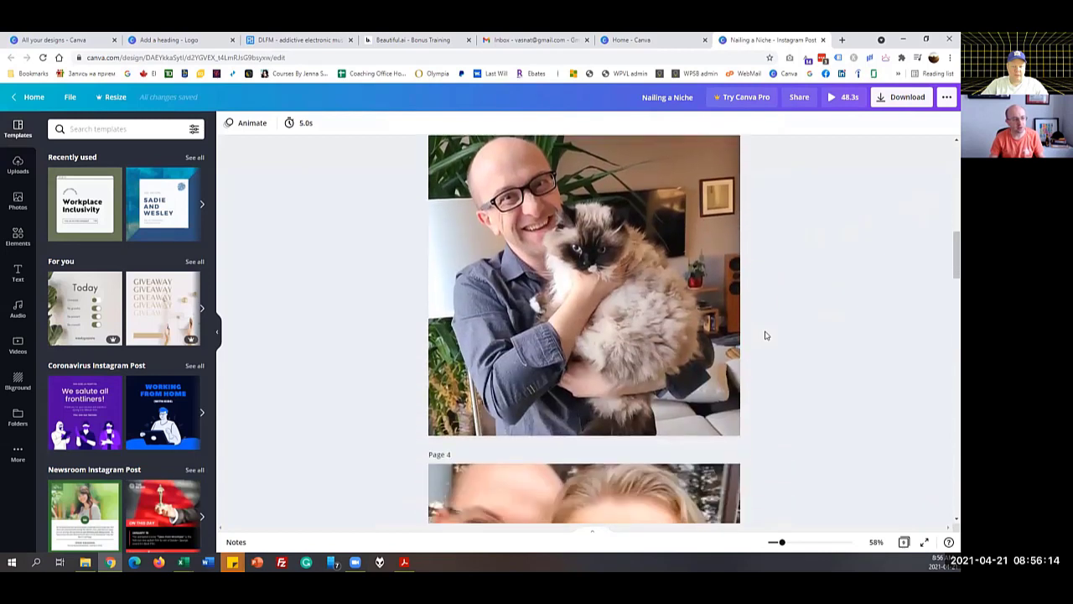
{"action": "scroll", "scroll_direction": "down", "scroll_amount": 3}
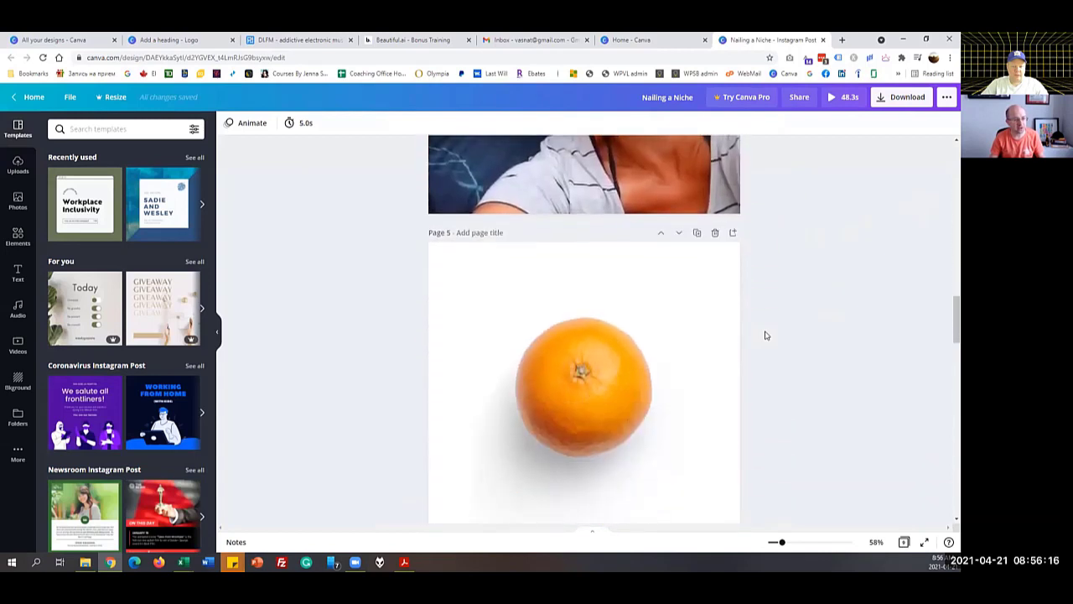
{"action": "scroll", "scroll_direction": "down", "scroll_amount": 3}
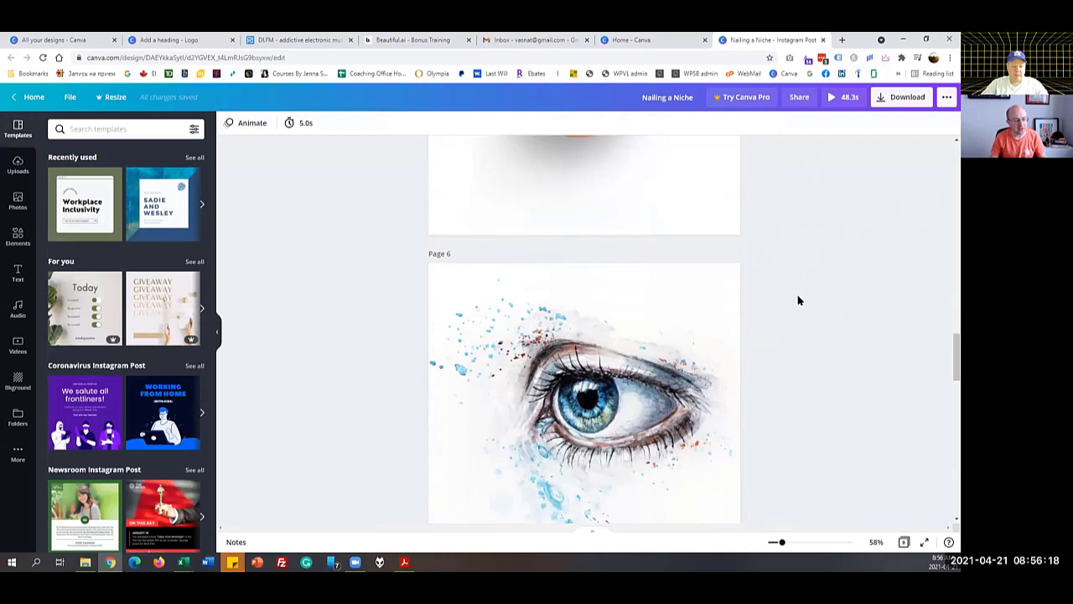
{"action": "scroll", "scroll_direction": "down", "scroll_amount": 3}
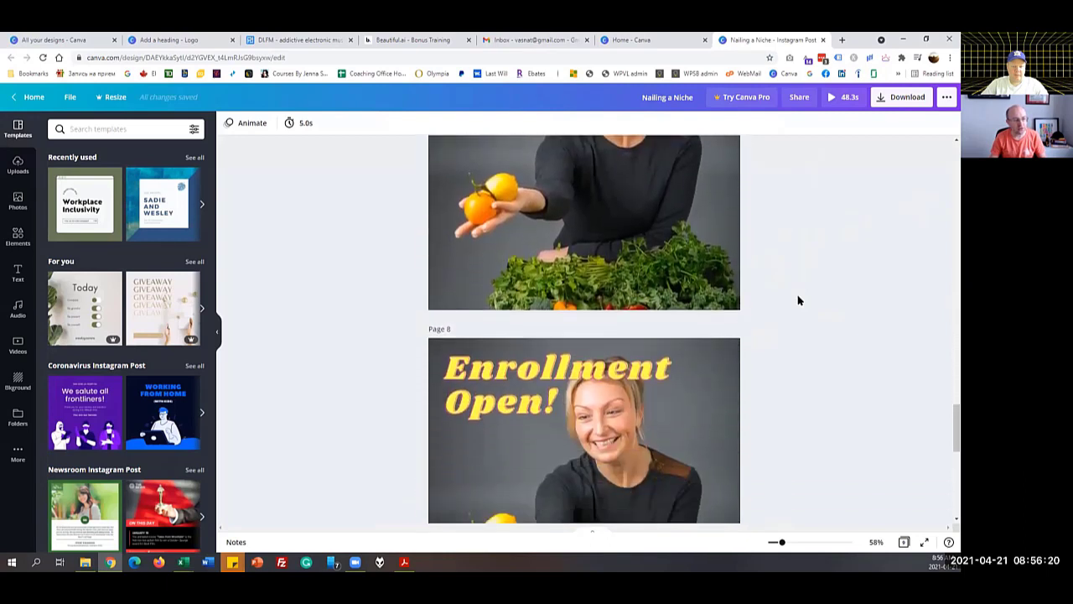
{"action": "scroll", "scroll_direction": "down", "scroll_amount": 3}
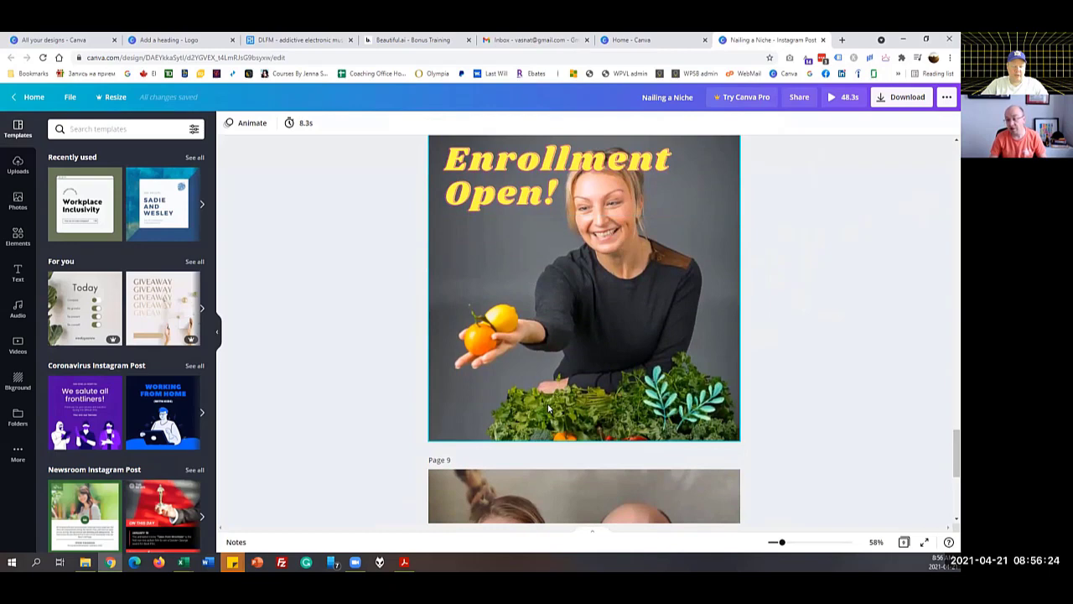
{"action": "scroll", "scroll_direction": "down", "scroll_amount": 3}
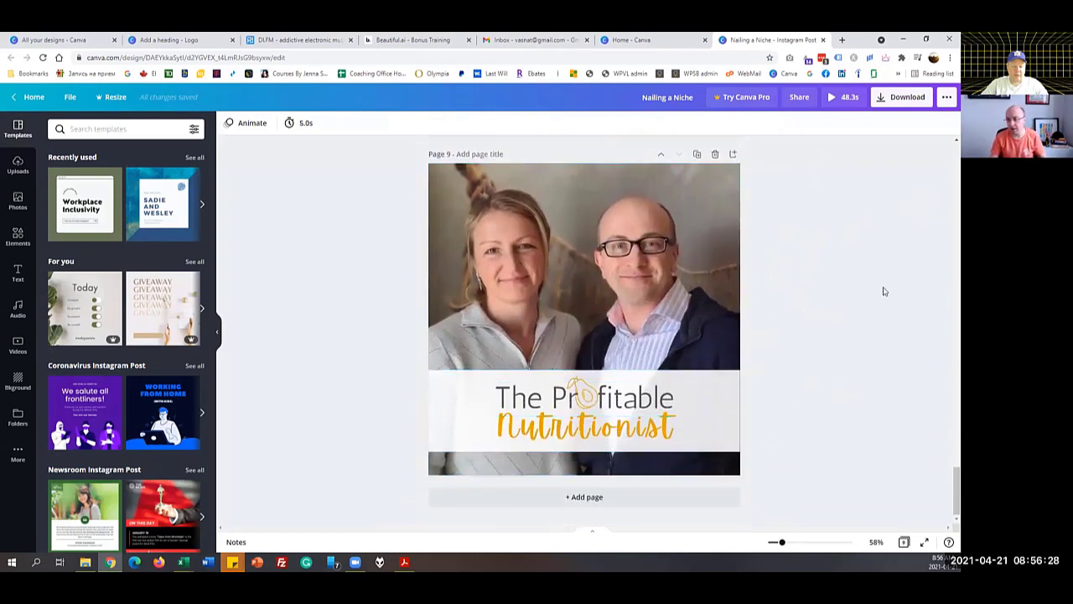
{"action": "left_click", "coordinate": [583, 422]}
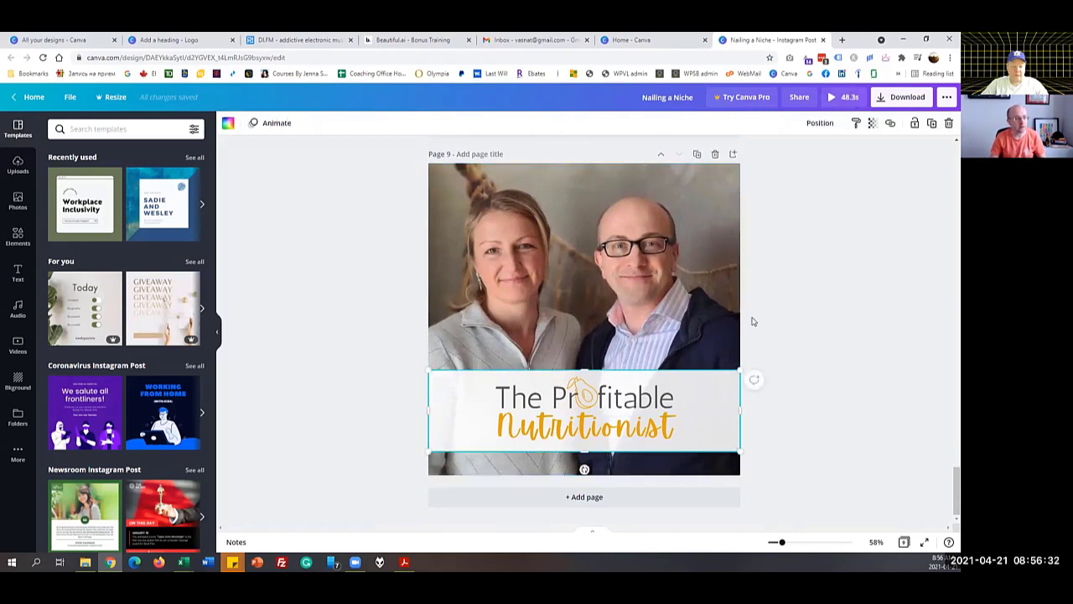
{"action": "mouse_move", "coordinate": [698, 154]}
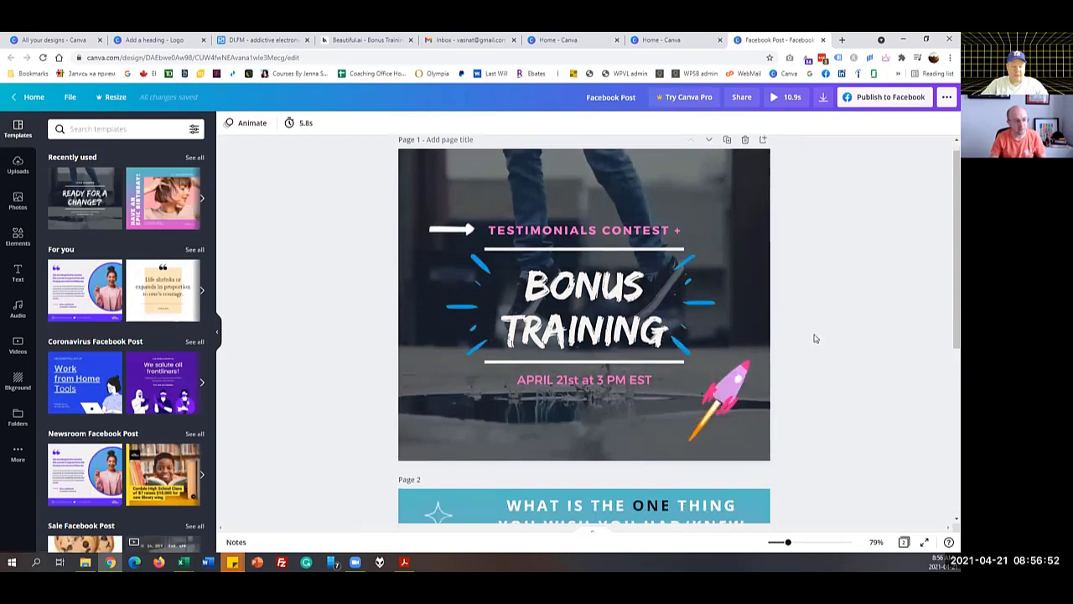
Scroll the Bonus Training Facebook post down to its second page with the pineapple image.
{"action": "scroll", "scroll_direction": "down", "scroll_amount": 3}
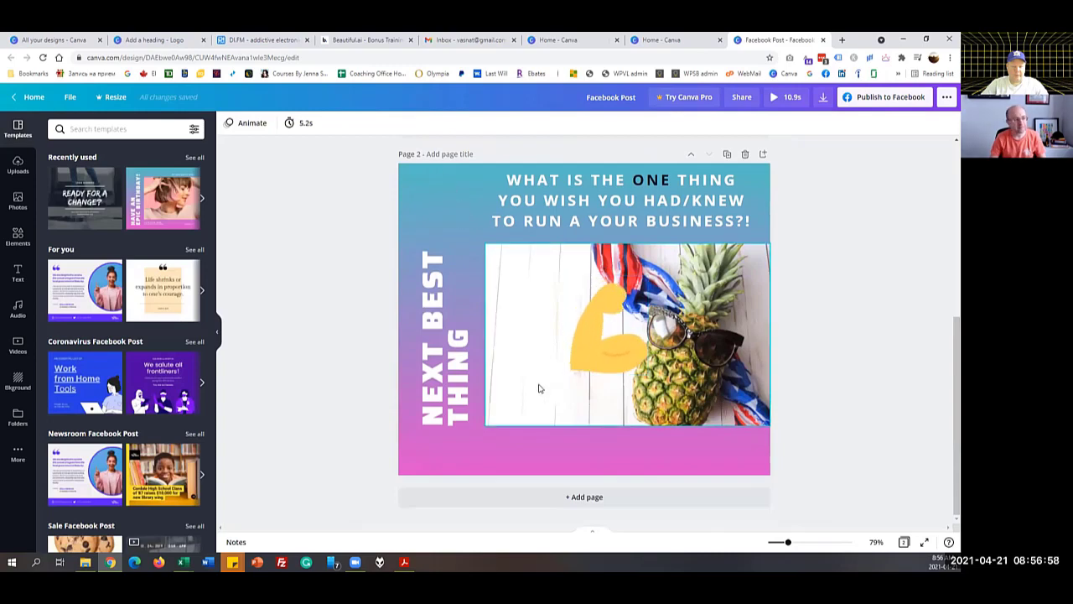
{"action": "left_click", "coordinate": [625, 199]}
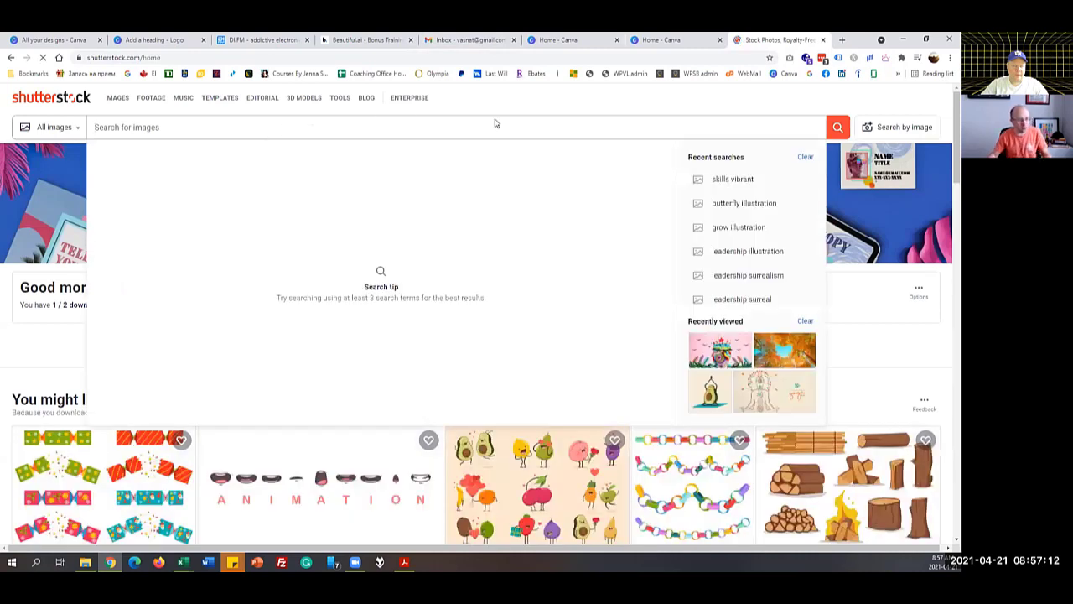
Search Shutterstock for 'leadership surreal' images.
{"action": "type", "text": "lo"}
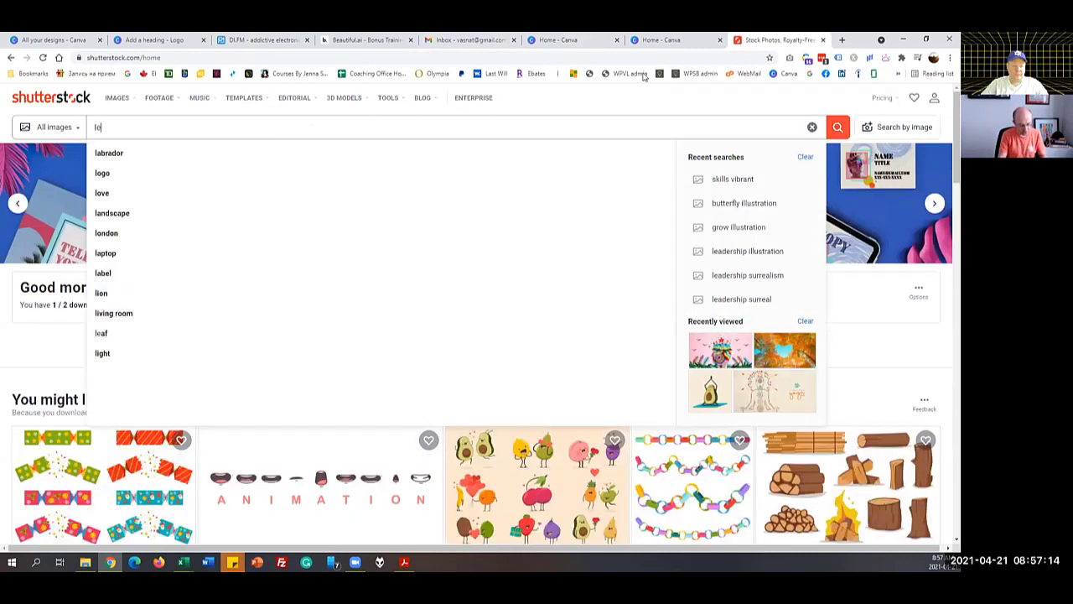
{"action": "type", "text": "leadership surreal"}
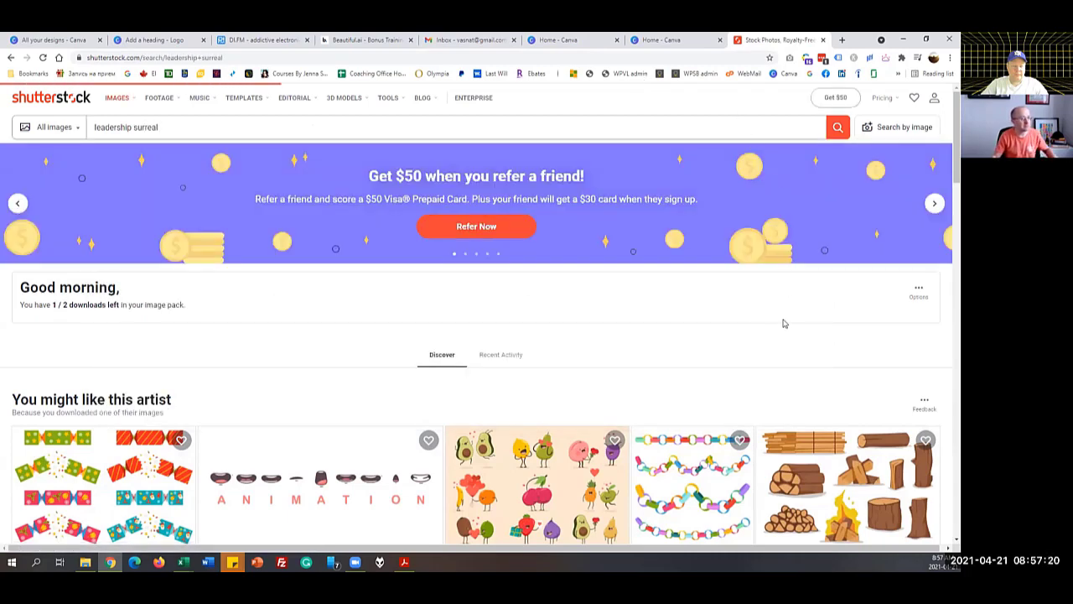
{"action": "left_click", "coordinate": [837, 127]}
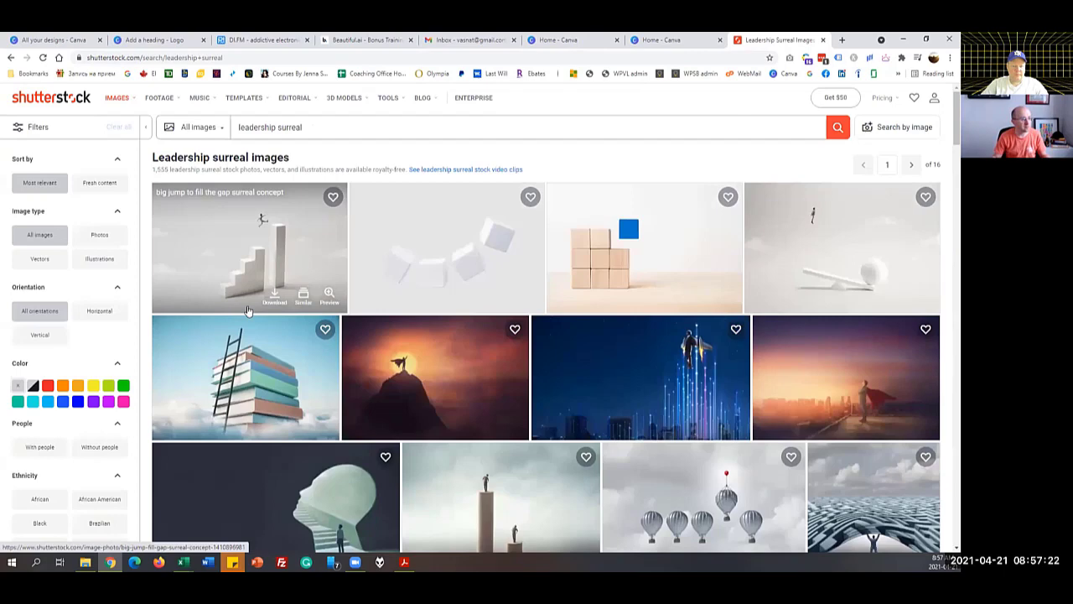
Browse the surreal leadership results for images that don't look like stock photos.
{"action": "scroll", "scroll_direction": "down", "scroll_amount": 3}
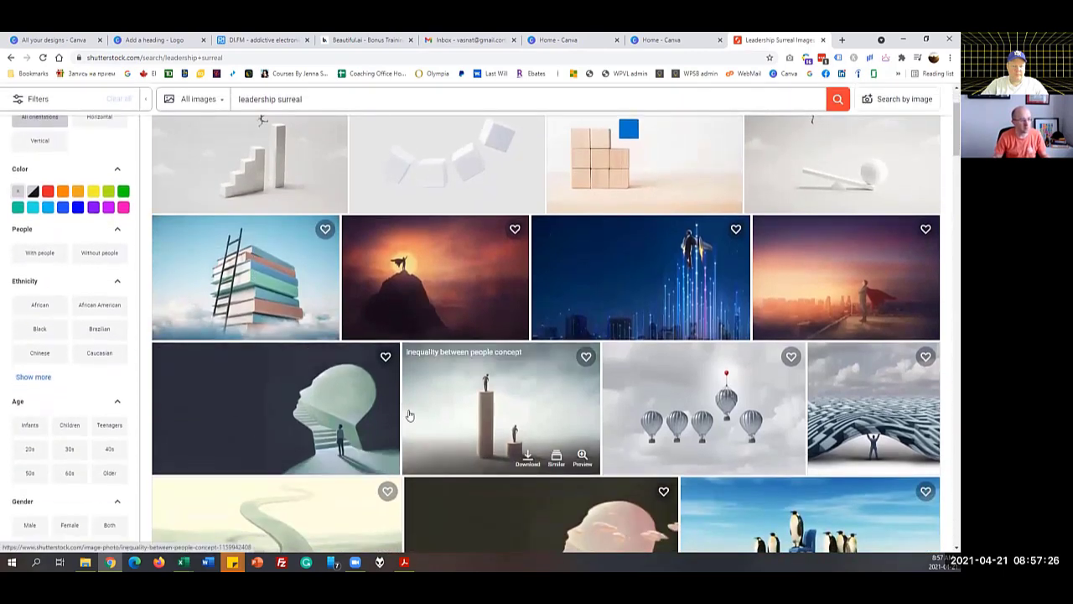
{"action": "scroll", "scroll_direction": "down", "scroll_amount": 3}
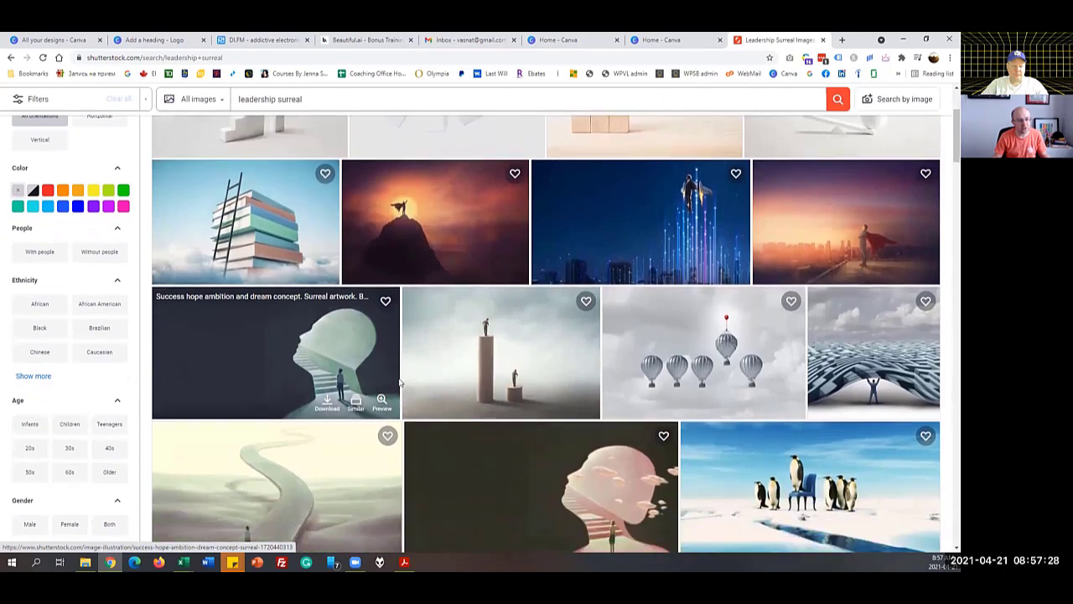
{"action": "scroll", "scroll_direction": "down", "scroll_amount": 3}
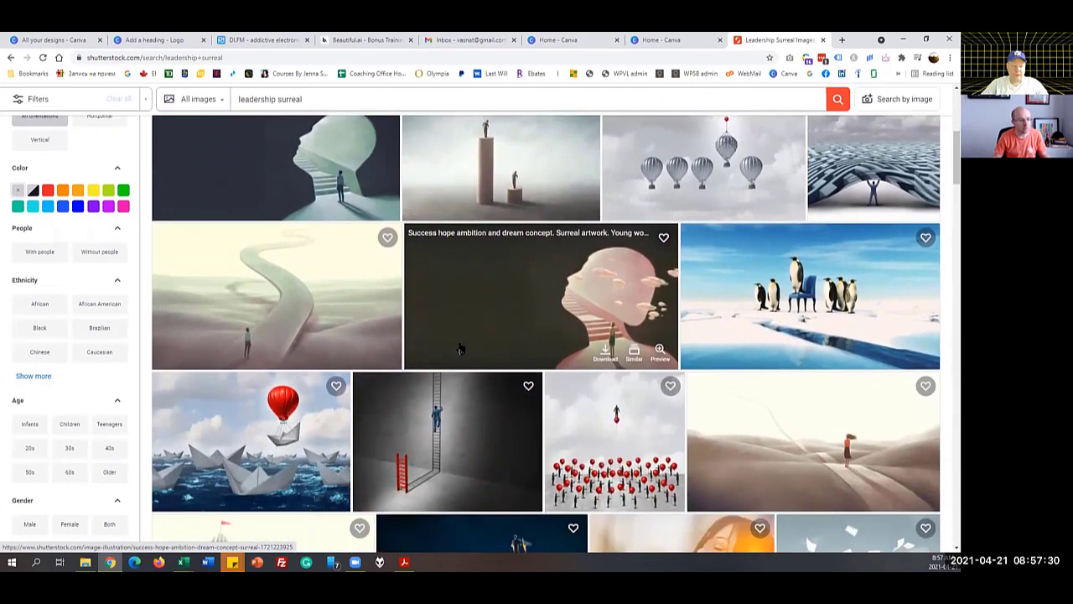
{"action": "scroll", "scroll_direction": "down", "scroll_amount": 3}
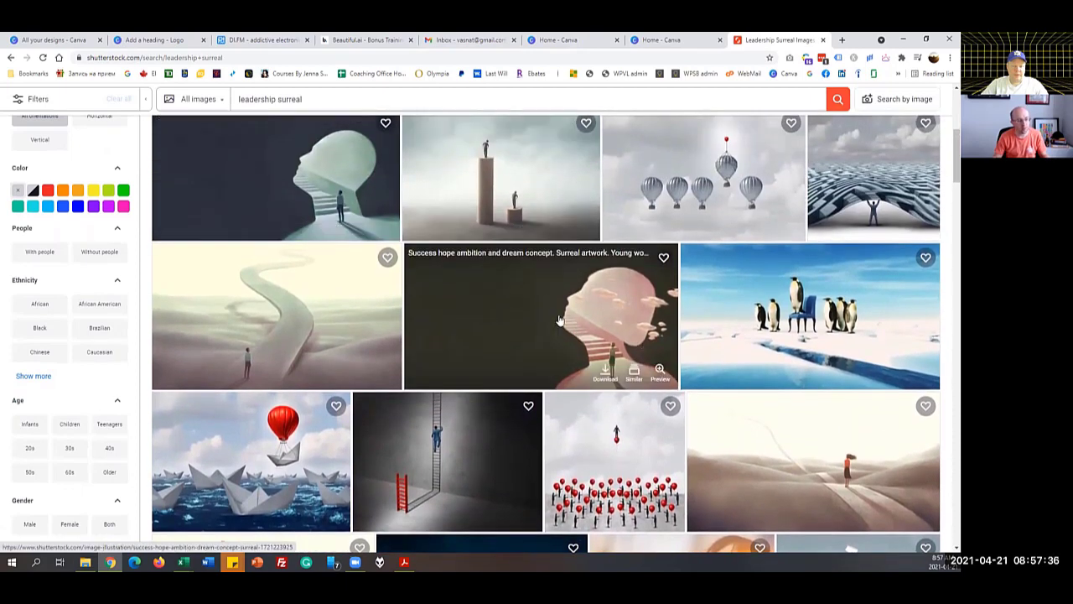
{"action": "scroll", "scroll_direction": "down", "scroll_amount": 3}
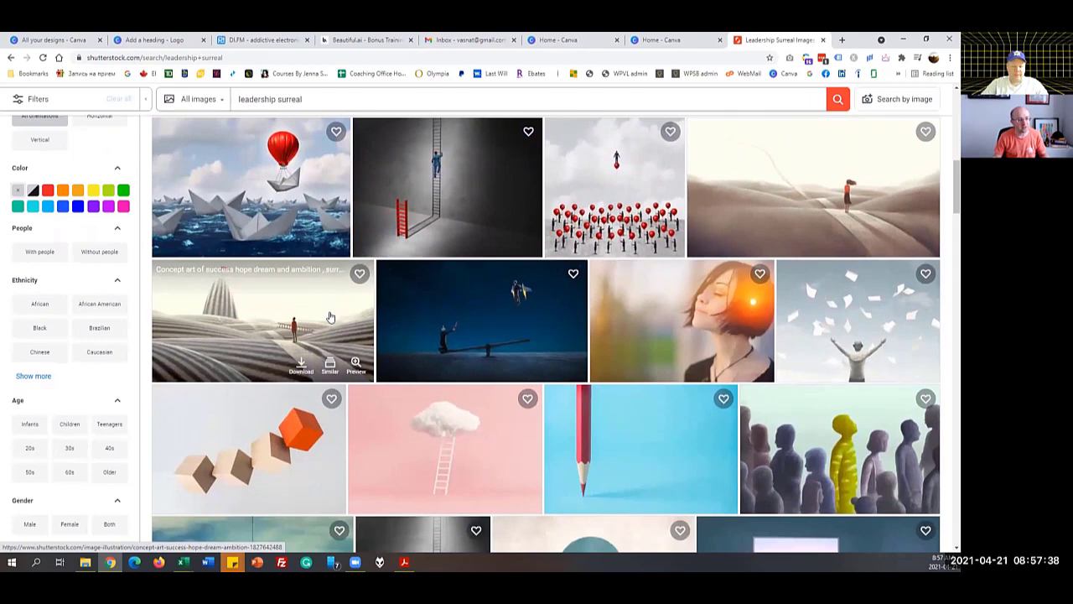
{"action": "scroll", "scroll_direction": "down", "scroll_amount": 3}
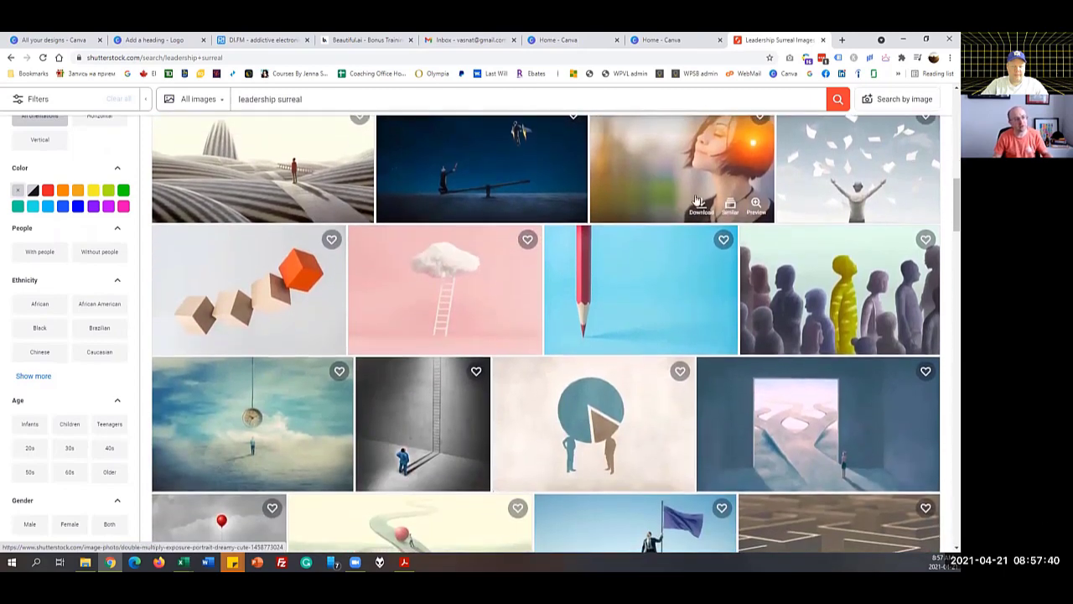
{"action": "scroll", "scroll_direction": "down", "scroll_amount": 3}
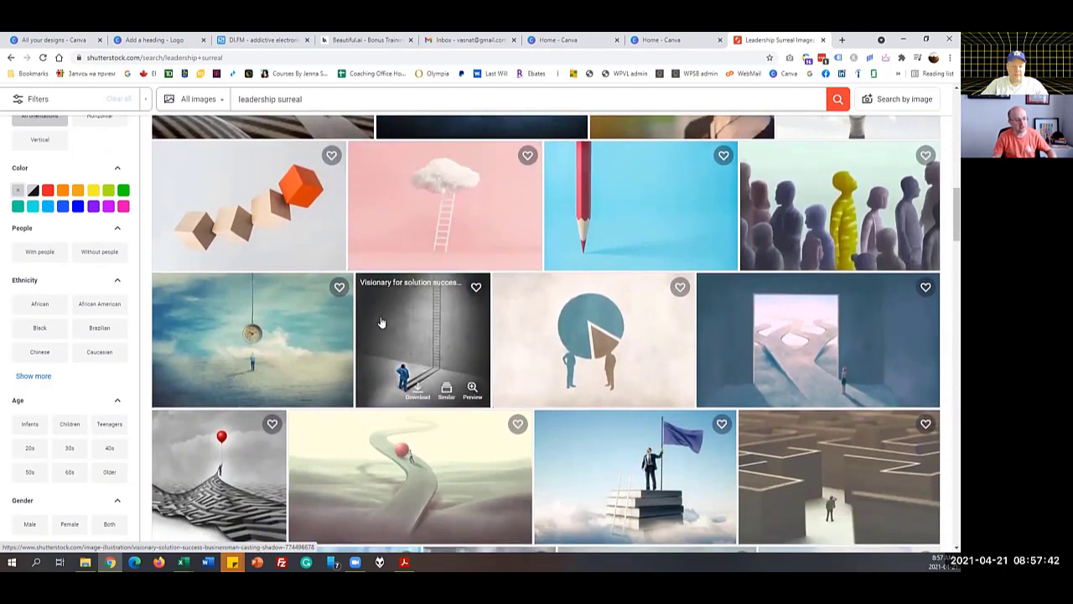
{"action": "scroll", "scroll_direction": "down", "scroll_amount": 3}
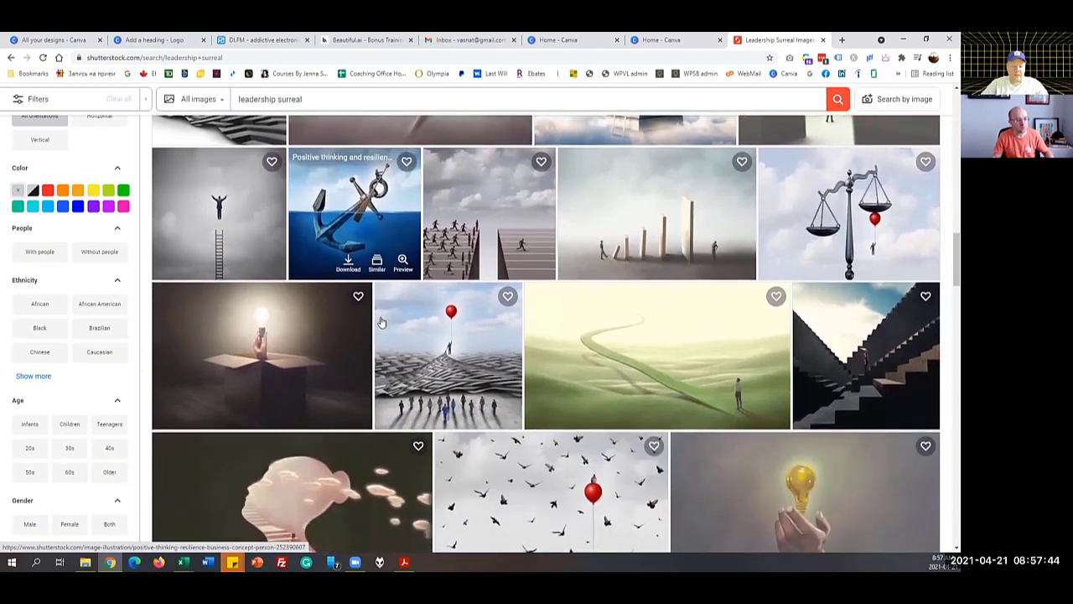
{"action": "scroll", "scroll_direction": "down", "scroll_amount": 3}
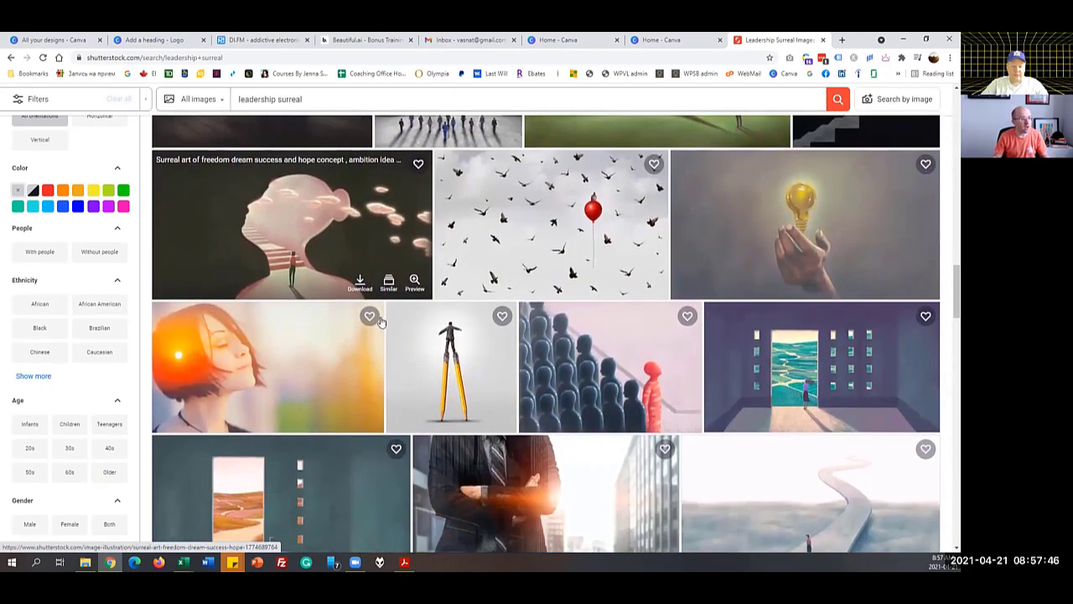
{"action": "left_click", "coordinate": [419, 99]}
{"action": "type", "text": "illustration"}
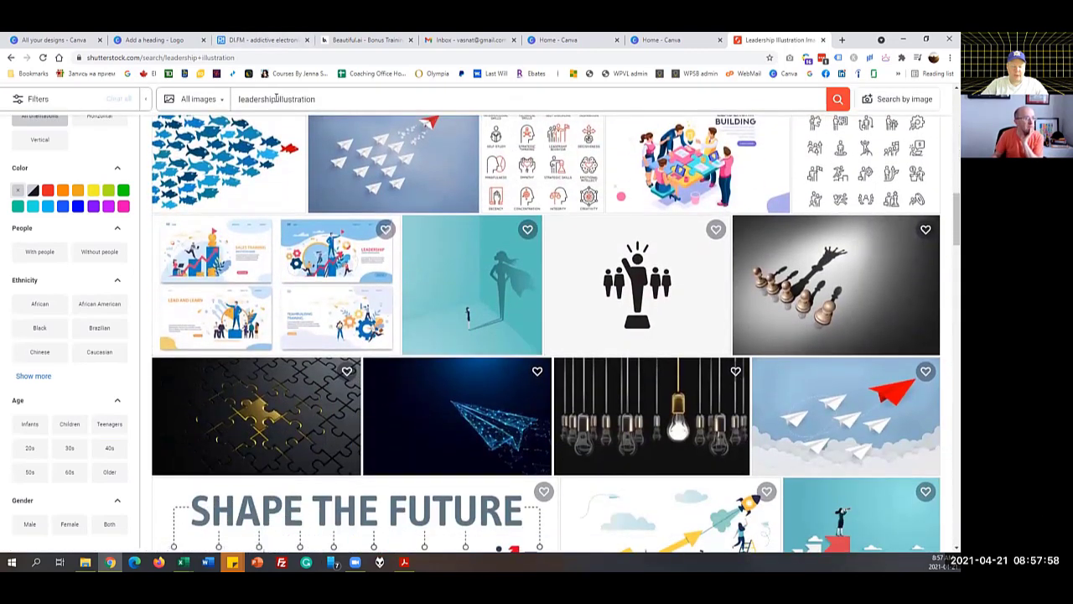
Search for 'leadership drawing' and scroll through the drawing results.
{"action": "type", "text": "leadership drawing"}
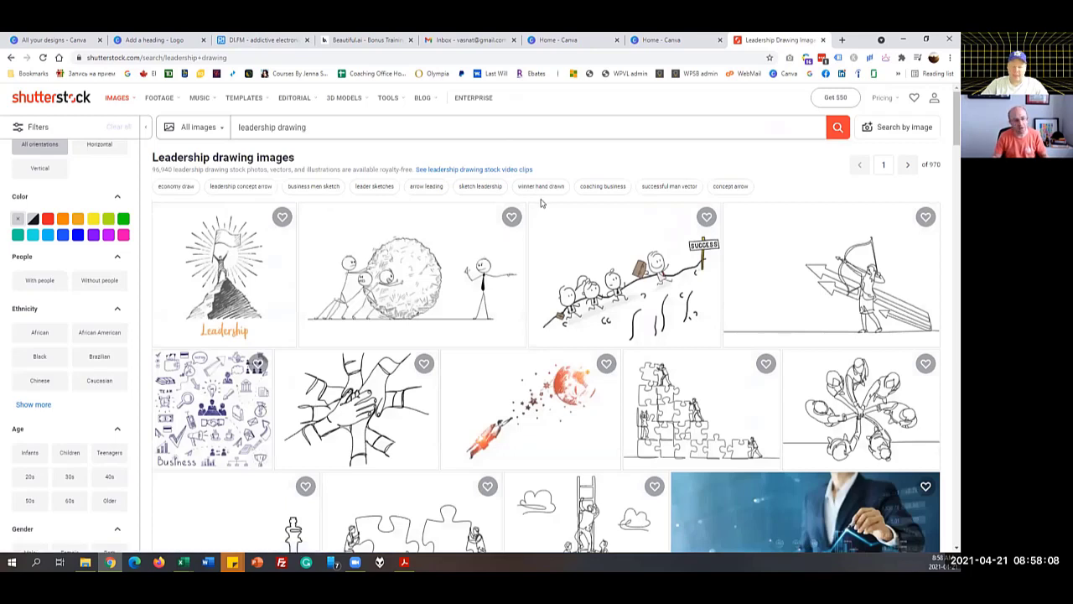
{"action": "scroll", "scroll_direction": "down", "scroll_amount": 3}
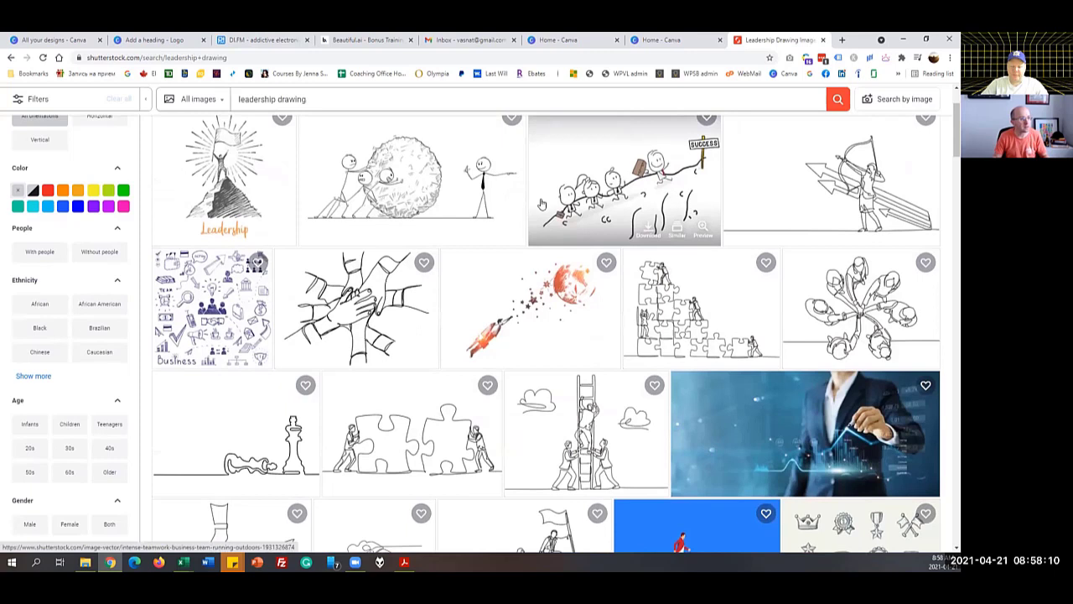
{"action": "scroll", "scroll_direction": "down", "scroll_amount": 3}
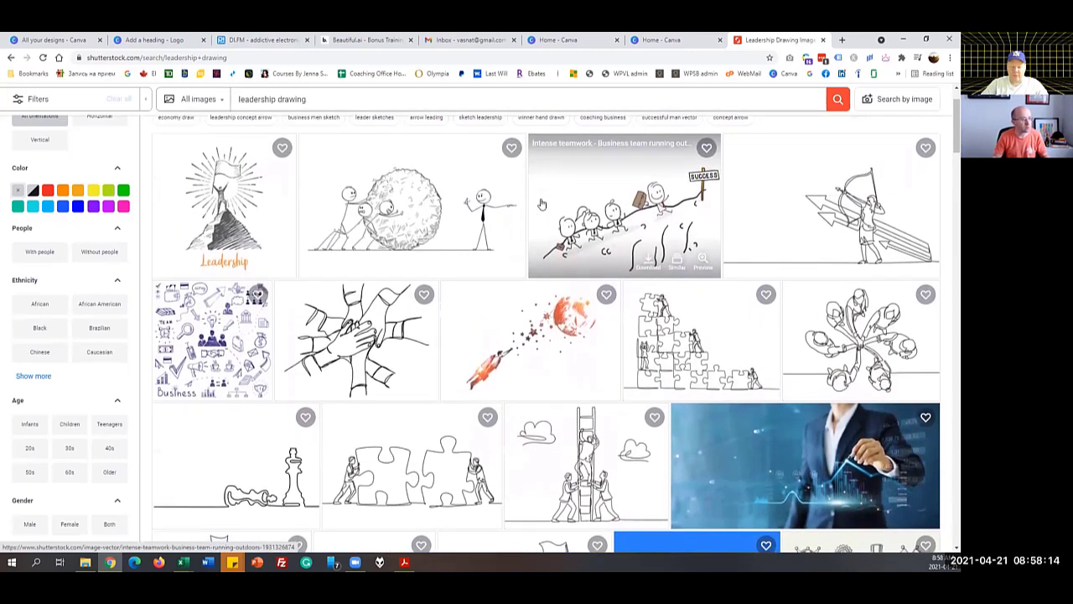
{"action": "scroll", "scroll_direction": "down", "scroll_amount": 3}
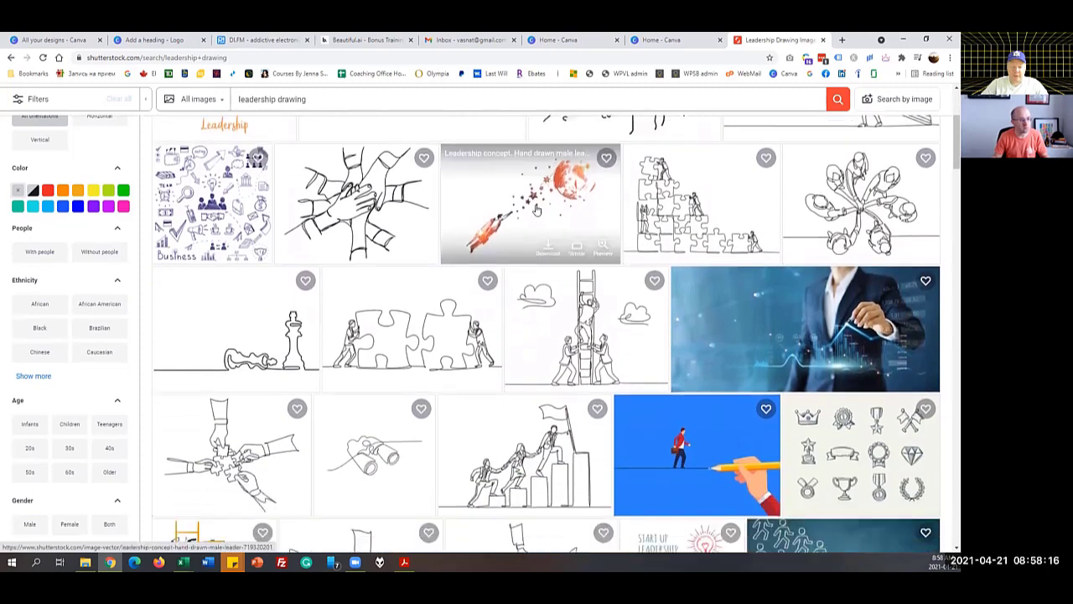
{"action": "scroll", "scroll_direction": "down", "scroll_amount": 3}
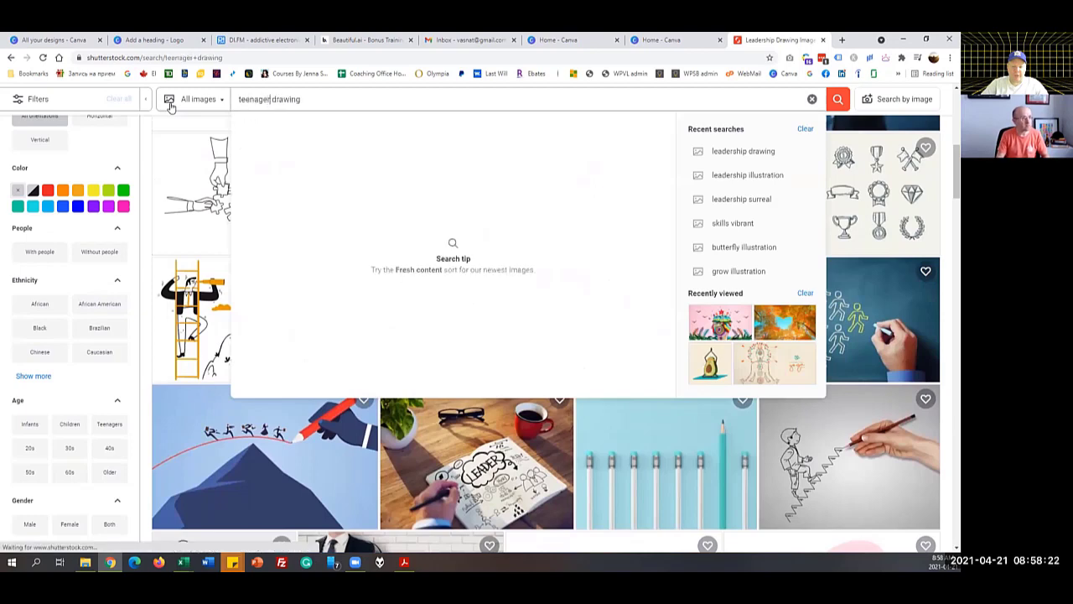
Run the 'teenager drawing' search and scroll through the sketching results.
{"action": "left_click", "coordinate": [837, 99]}
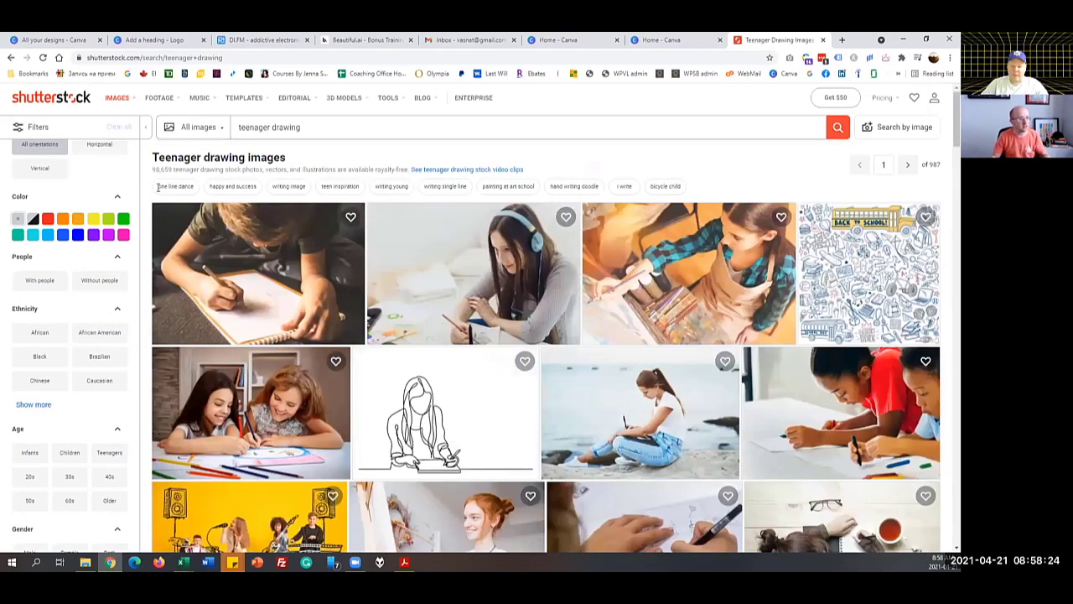
{"action": "scroll", "scroll_direction": "down", "scroll_amount": 3}
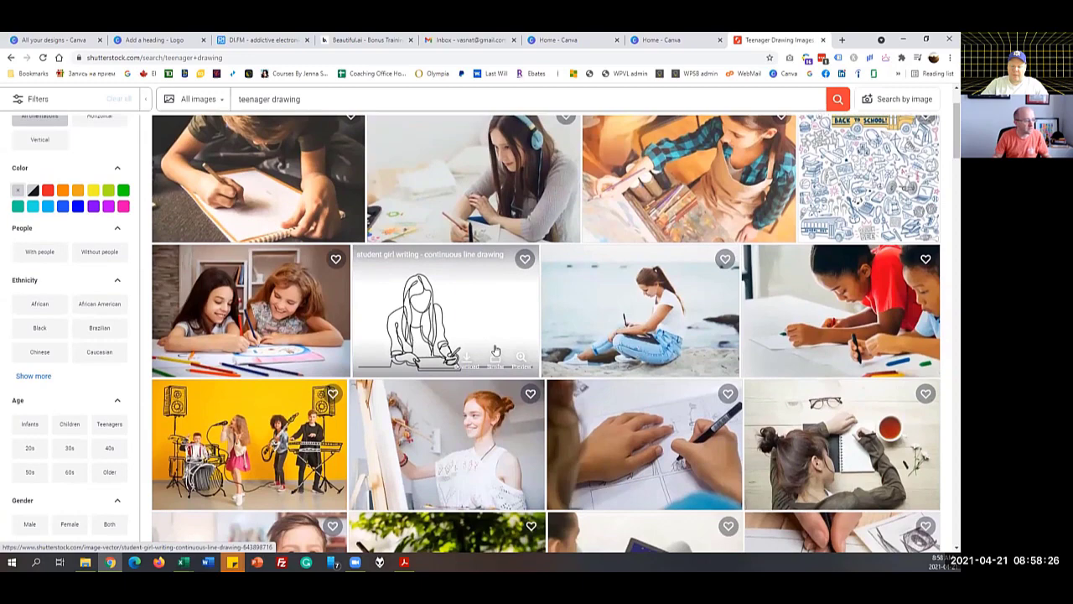
{"action": "scroll", "scroll_direction": "down", "scroll_amount": 3}
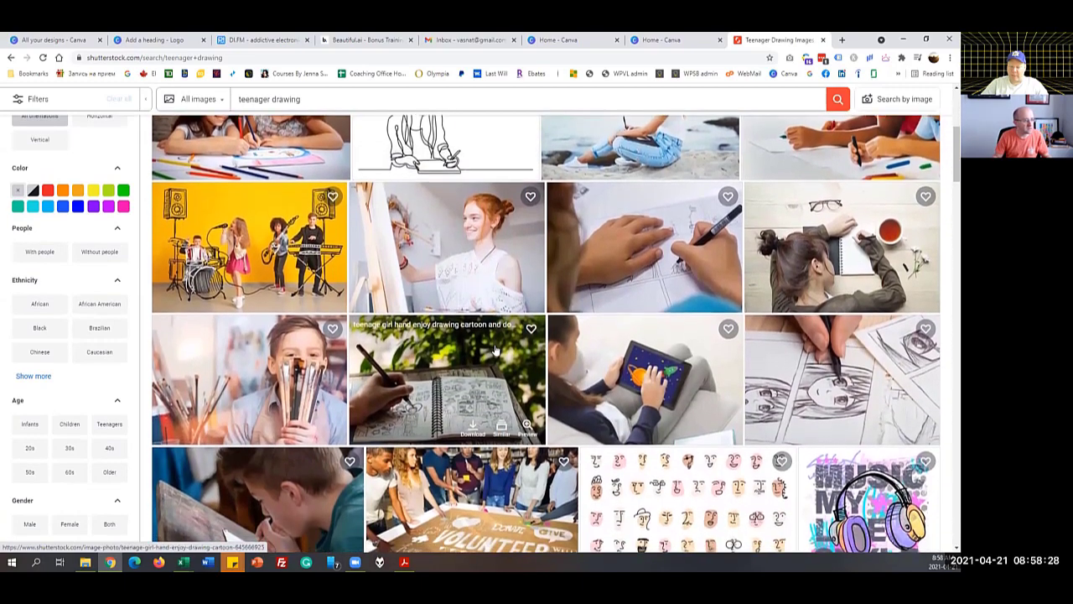